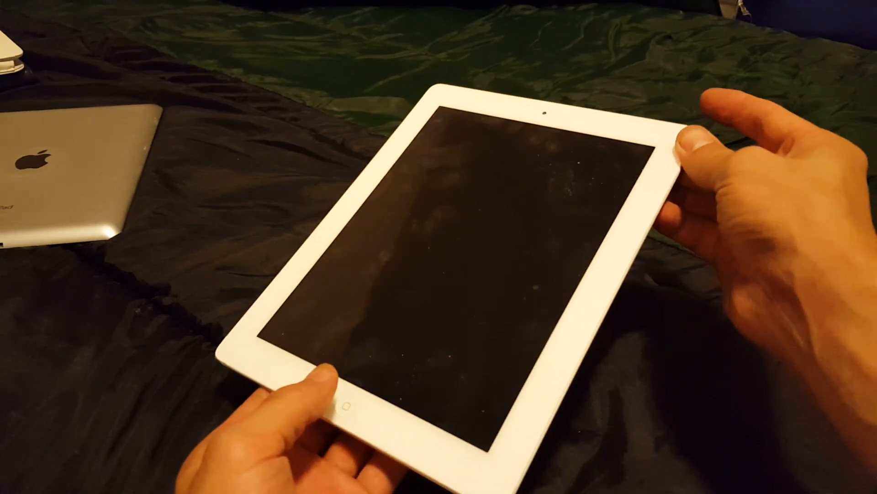
- Hold the Sleep/Wake button to boot the iPad to its suitcases-and-globe lock screen
left_click(346, 401)
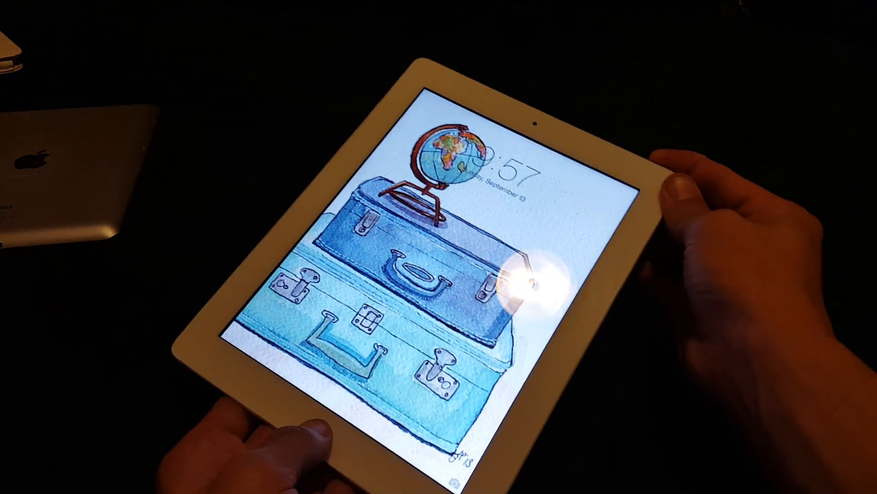